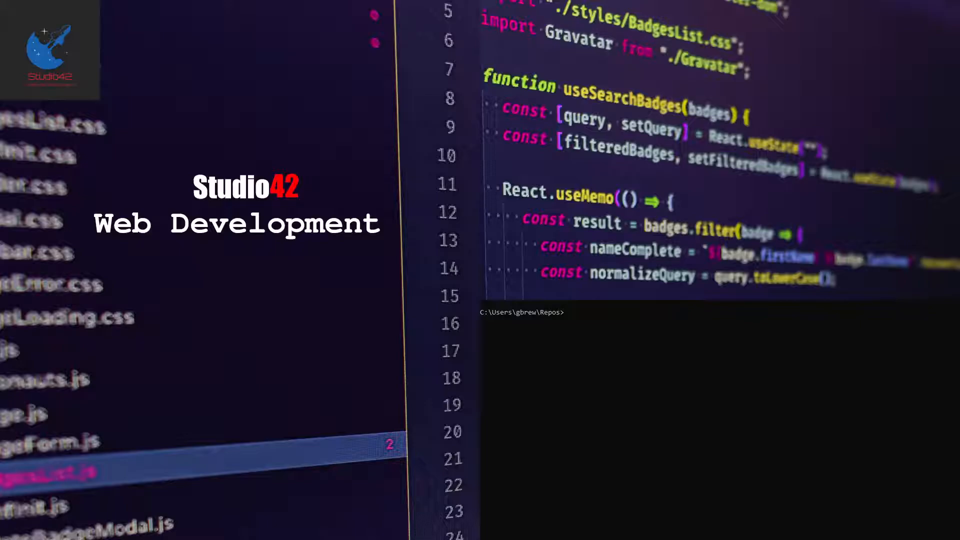
pyautogui.write('npx create-react-app scroll-to-top --template @chakra-ui')
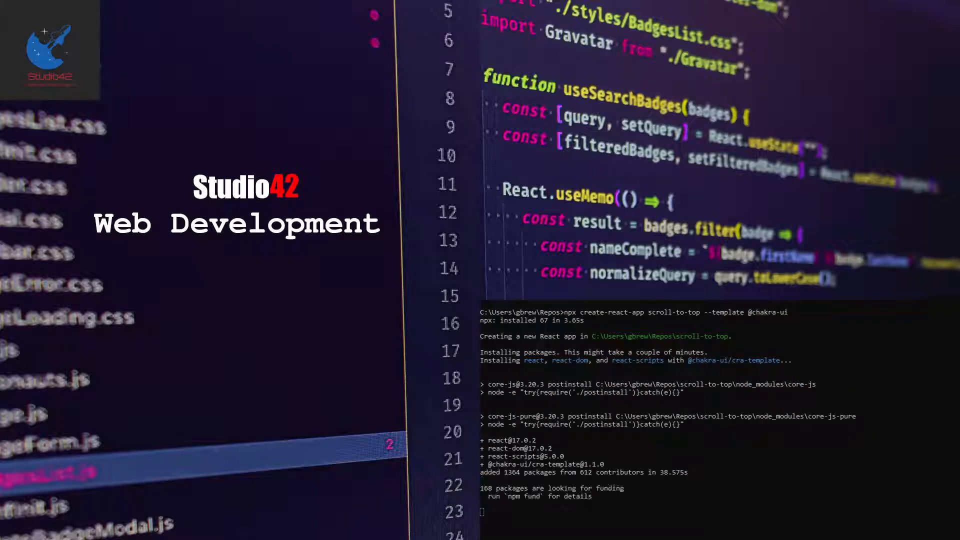
pyautogui.scroll(-3)
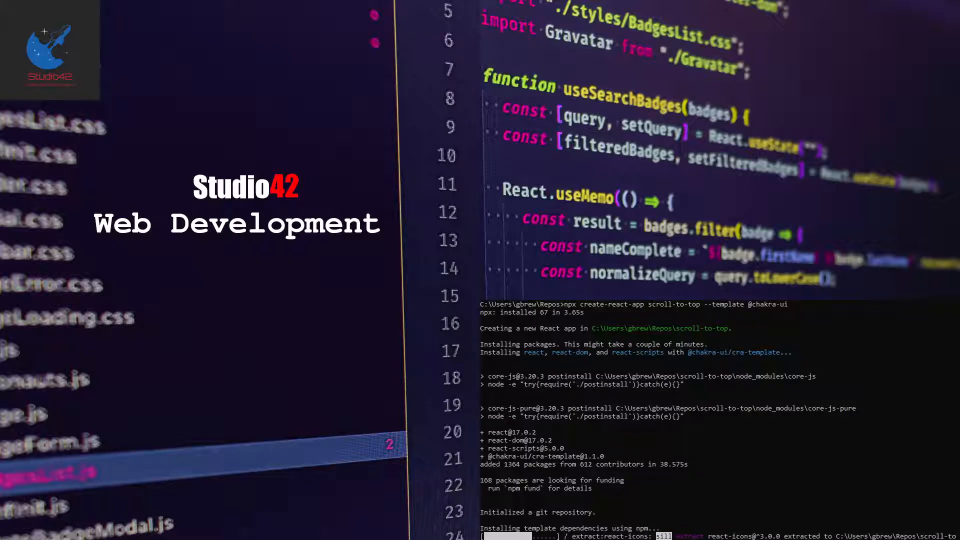
pyautogui.scroll(-3)
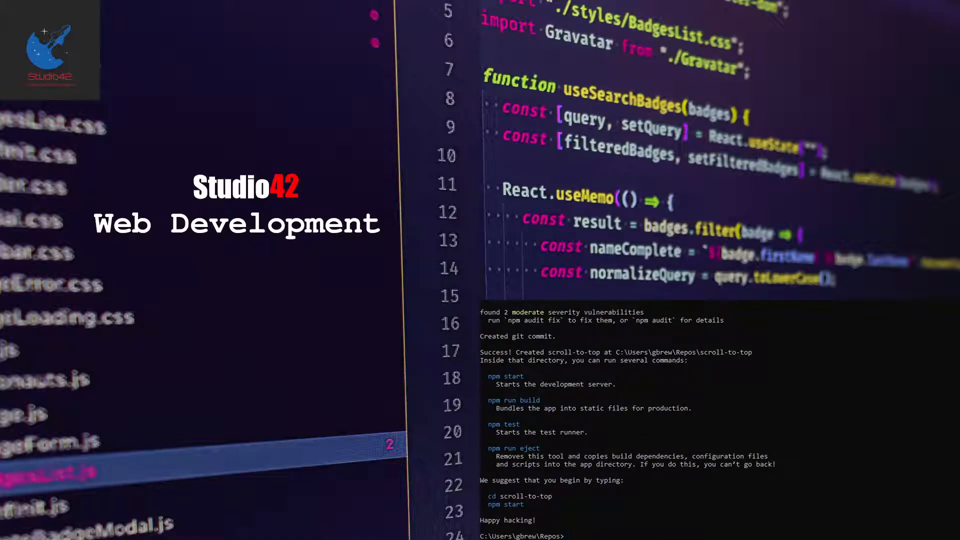
pyautogui.write('cd scroll-to-top')
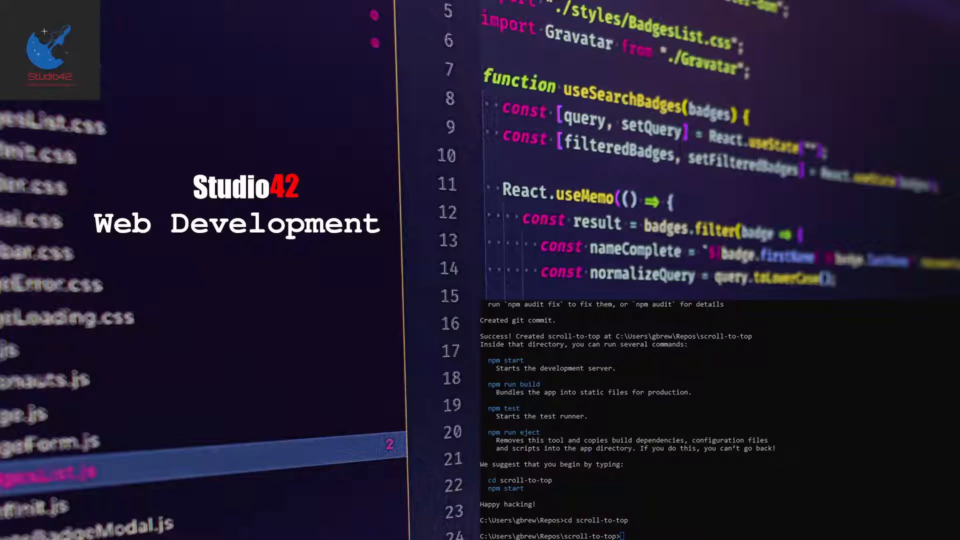
pyautogui.write('npm i')
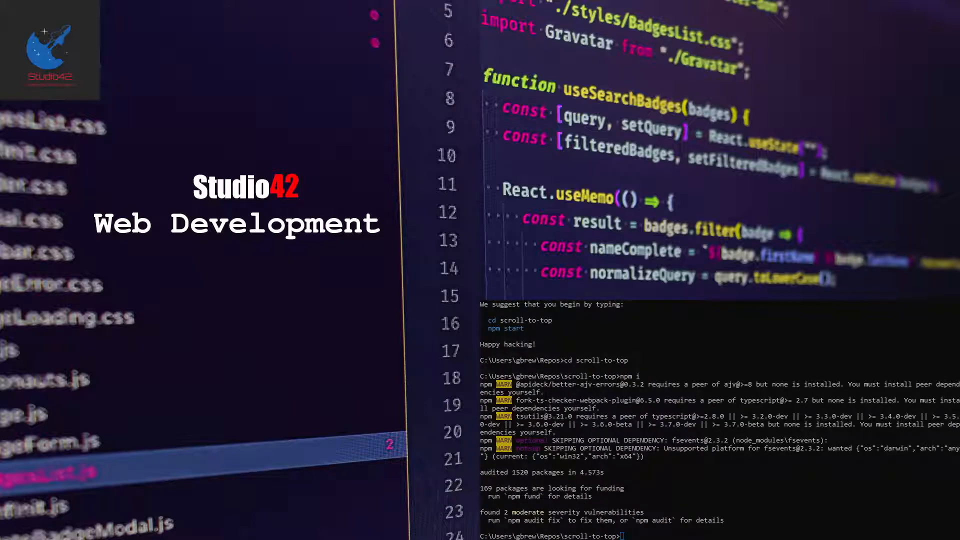
pyautogui.write('npm i @chakra-ui/icons gsap')
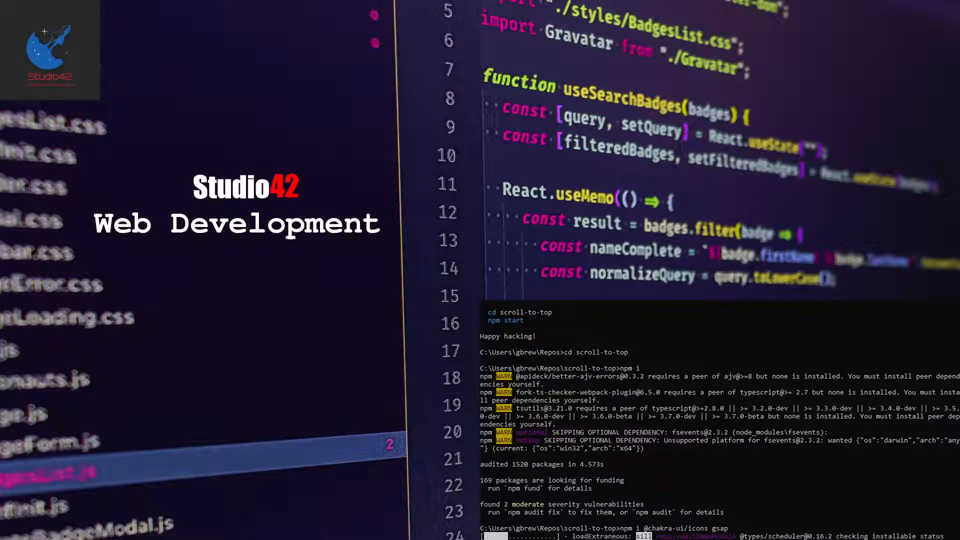
pyautogui.scroll(-3)
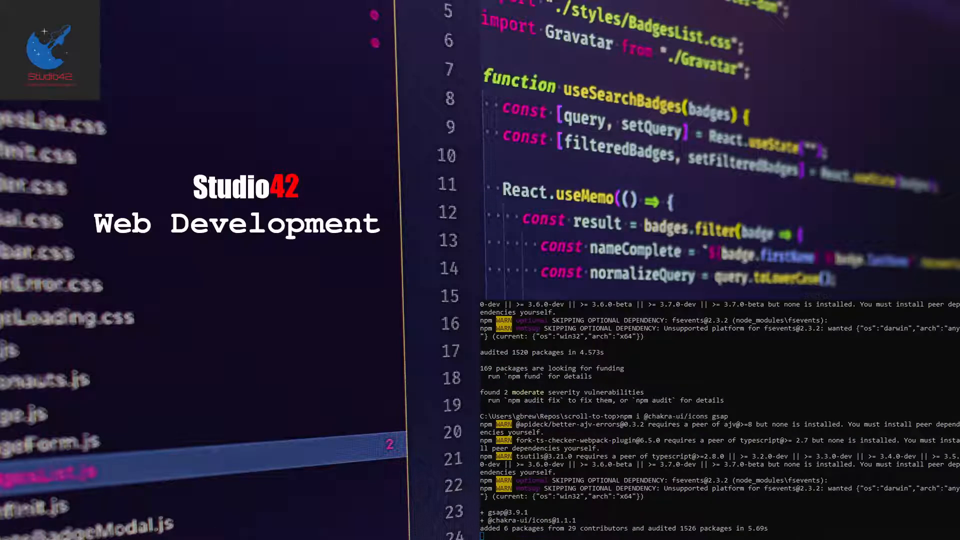
pyautogui.scroll(-3)
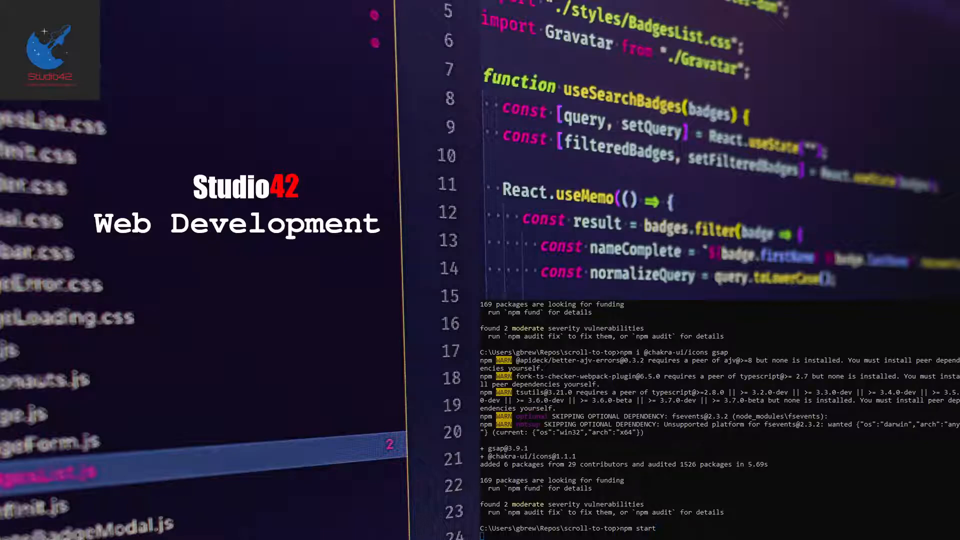
# Toggle the localhost Chakra starter page to light mode and back to dark.
pyautogui.scroll(-3)
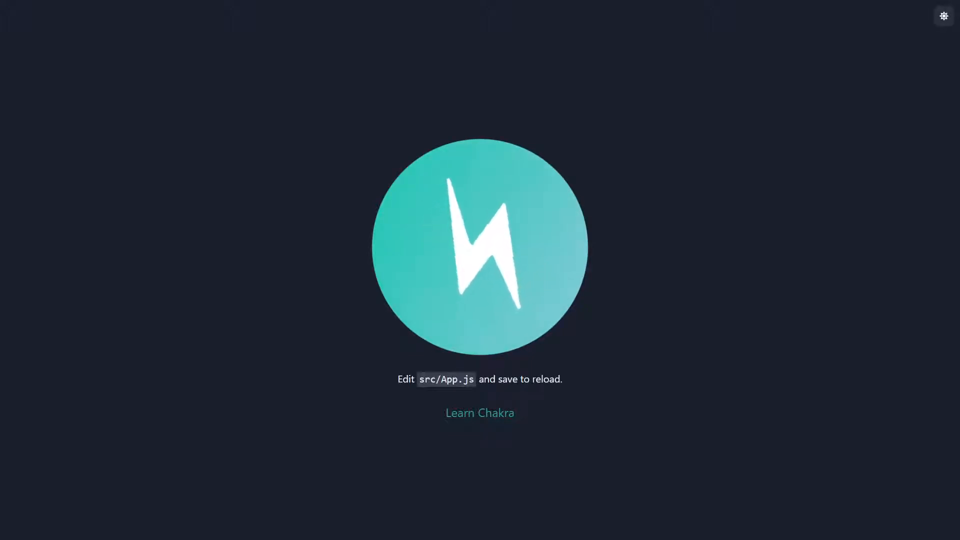
pyautogui.click(943, 16)
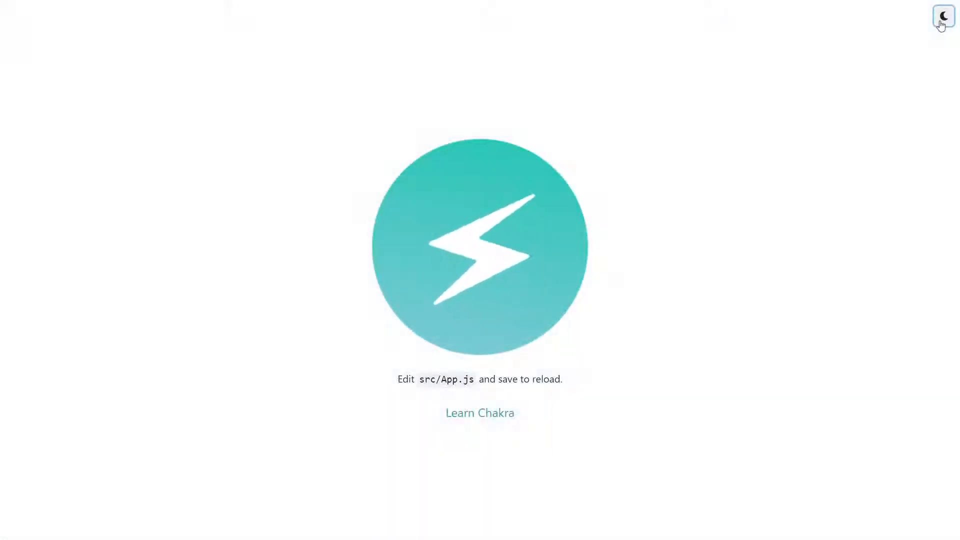
pyautogui.click(943, 16)
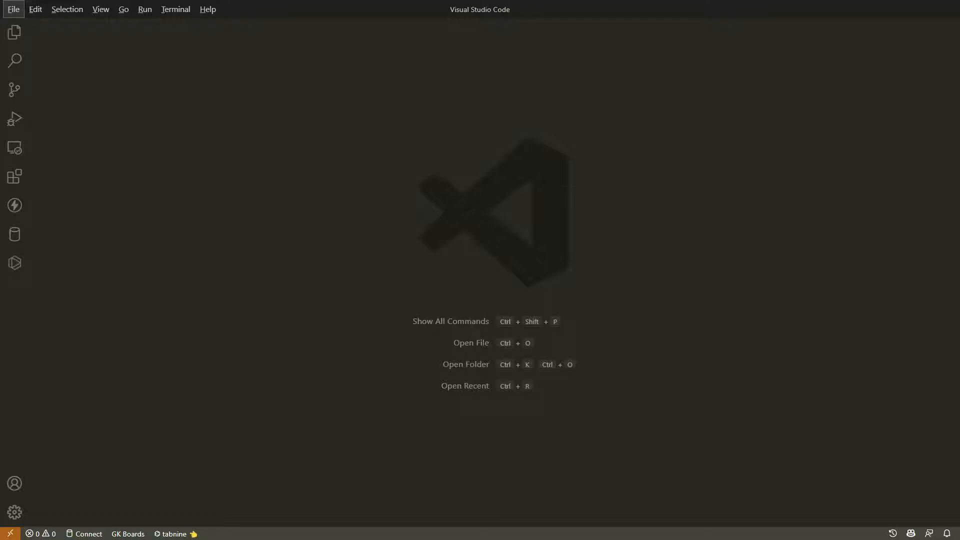
# Open the scroll-to-top folder through File > Open Folder.
pyautogui.click(13, 9)
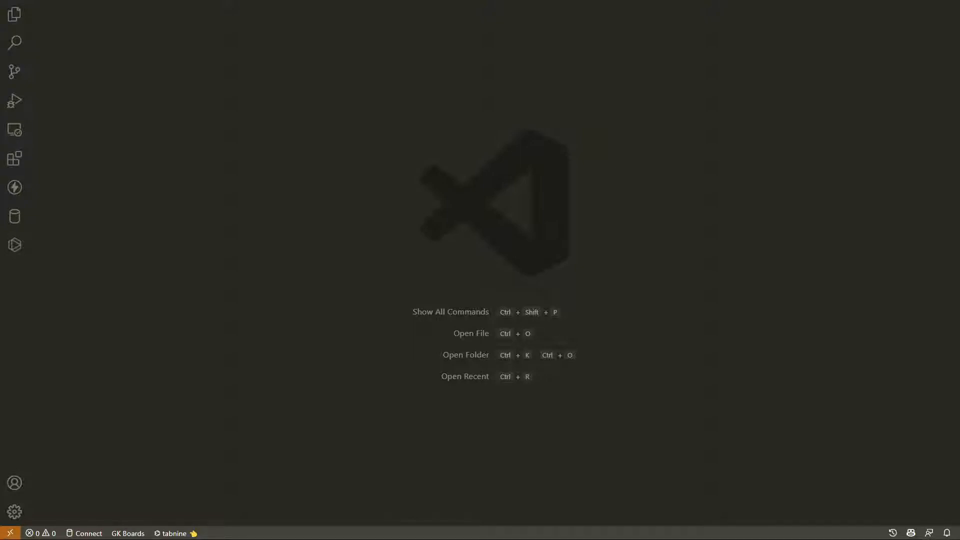
pyautogui.click(14, 14)
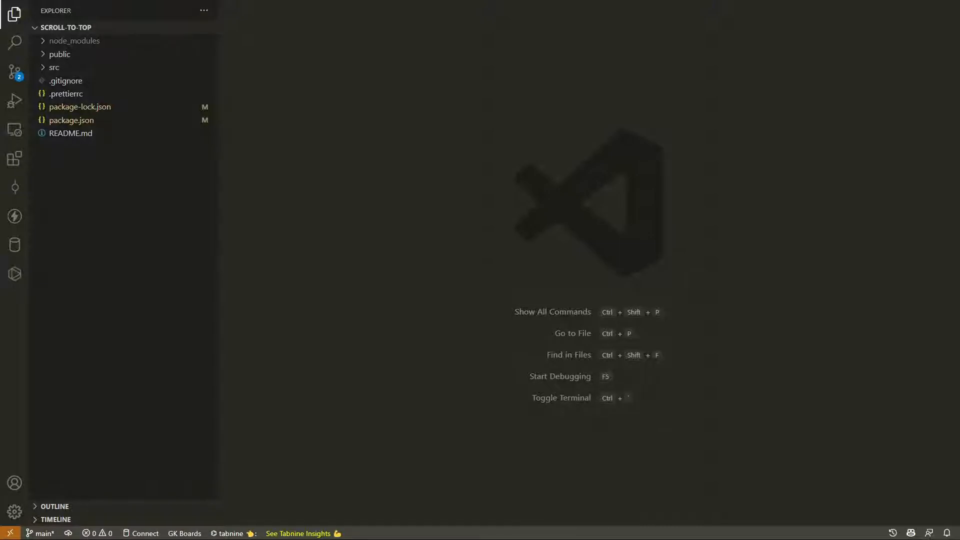
# Create a components folder under src and a new Boxes.jsx file inside it.
pyautogui.click(59, 54)
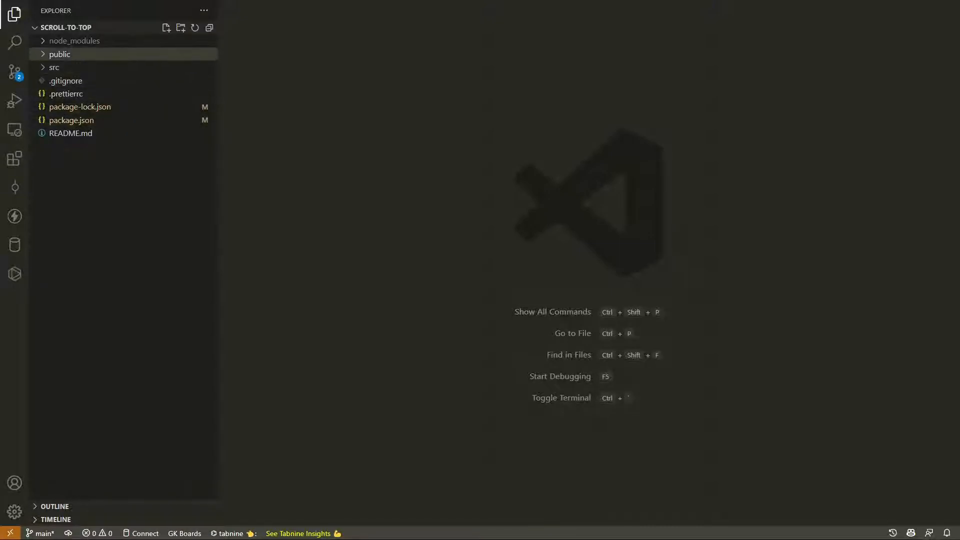
pyautogui.click(54, 68)
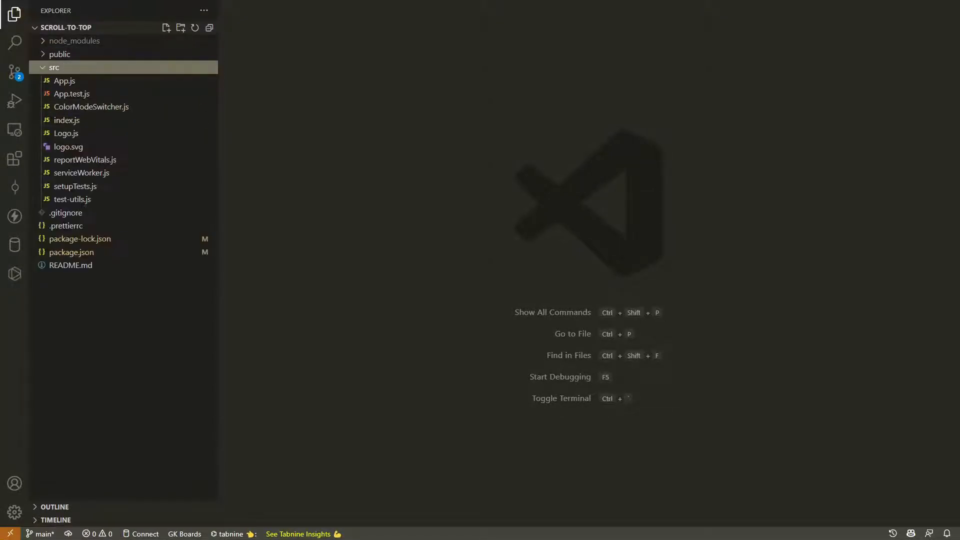
pyautogui.rightClick(54, 68)
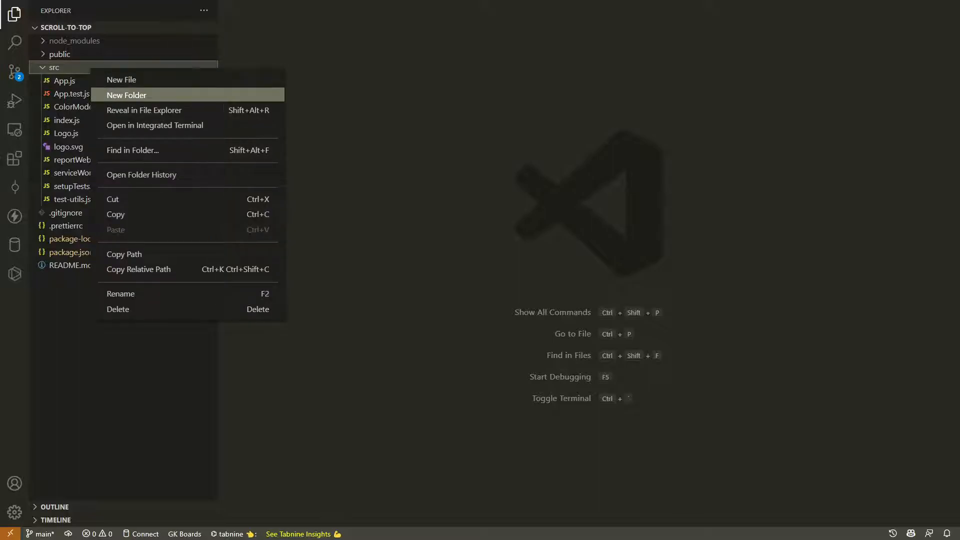
pyautogui.click(127, 95)
pyautogui.write('components')
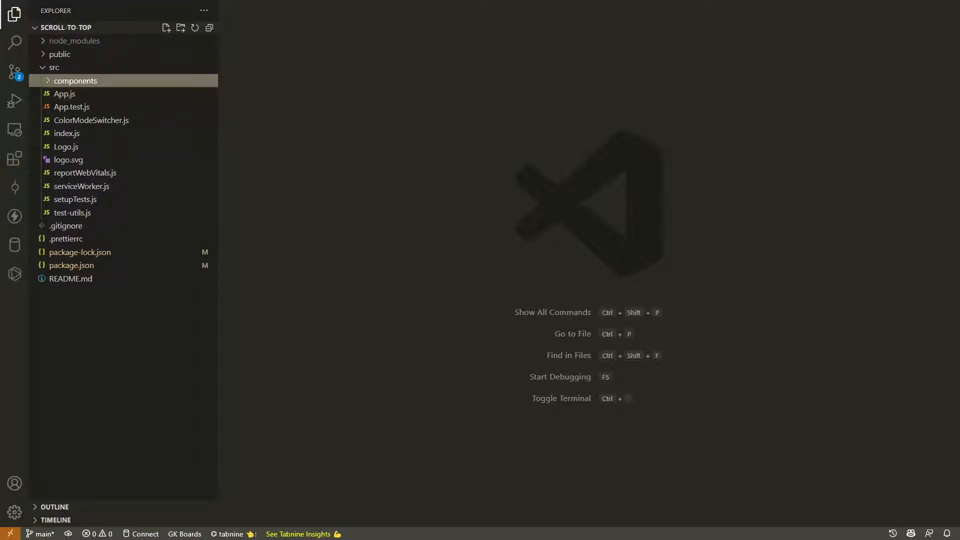
pyautogui.click(166, 27)
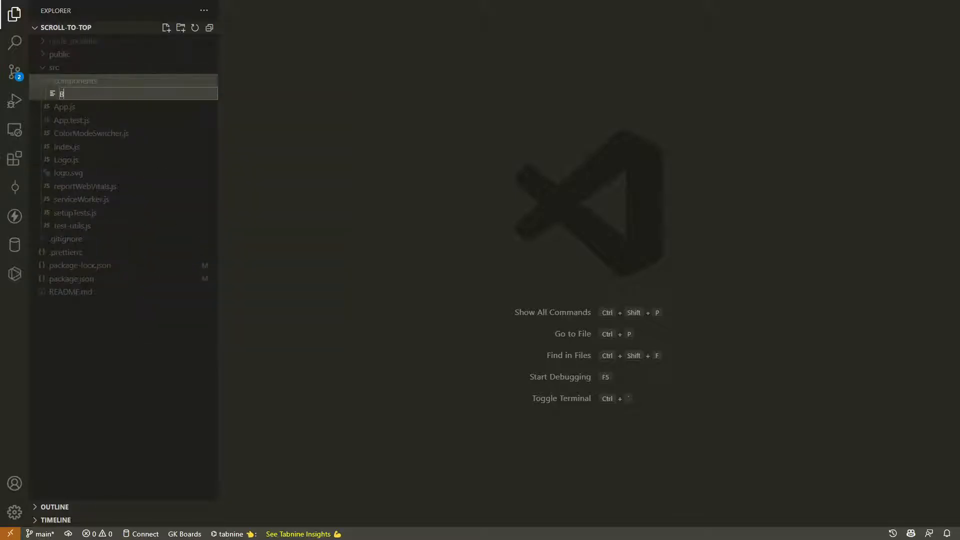
pyautogui.write('Boxes.js')
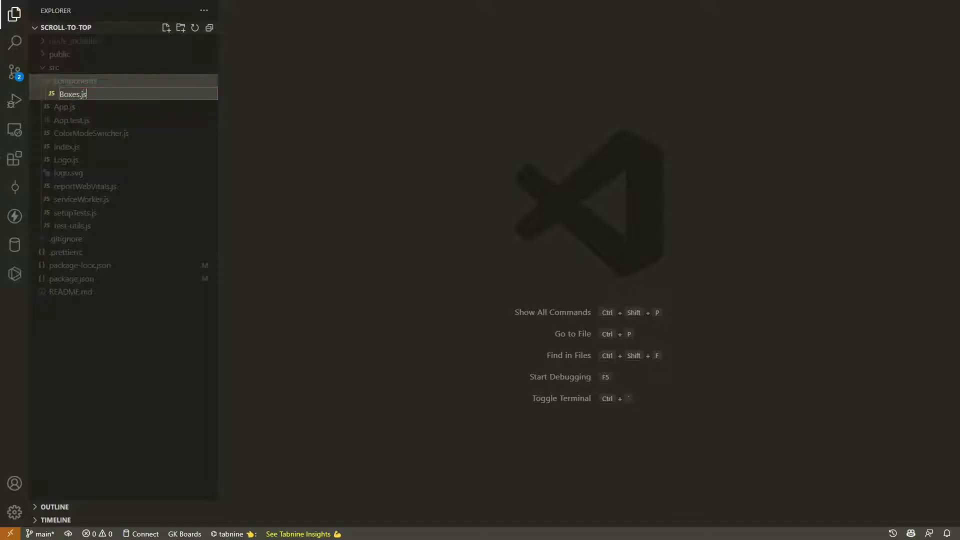
pyautogui.press('Enter')
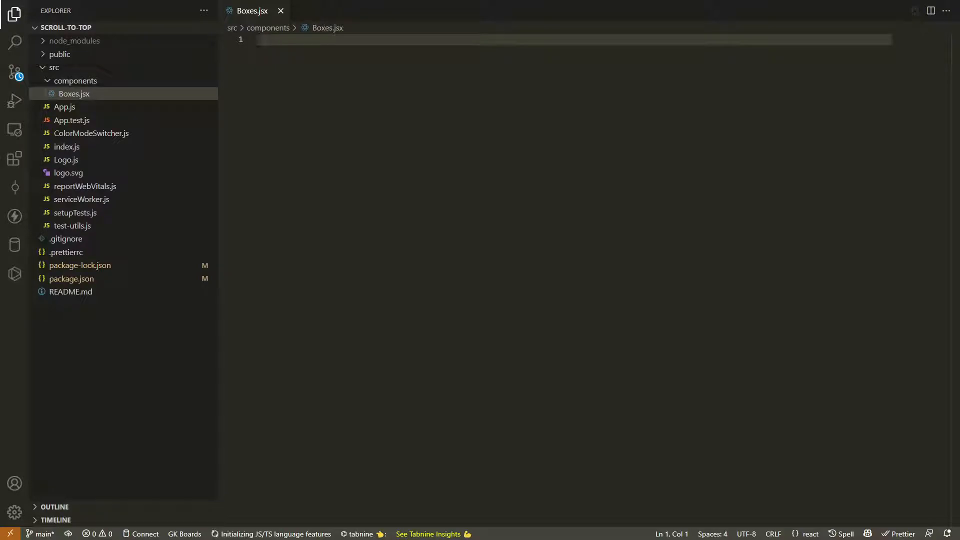
pyautogui.write('im')
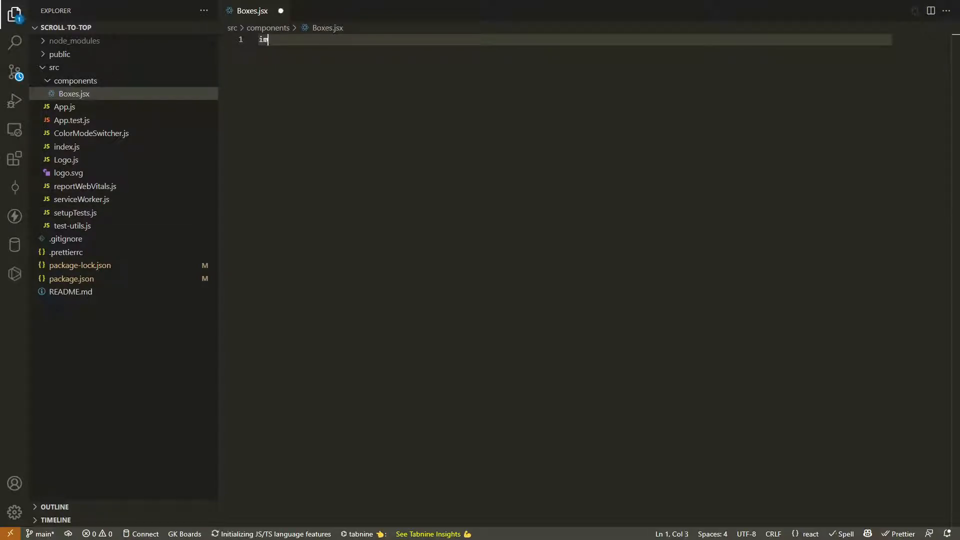
pyautogui.write('port React, {')
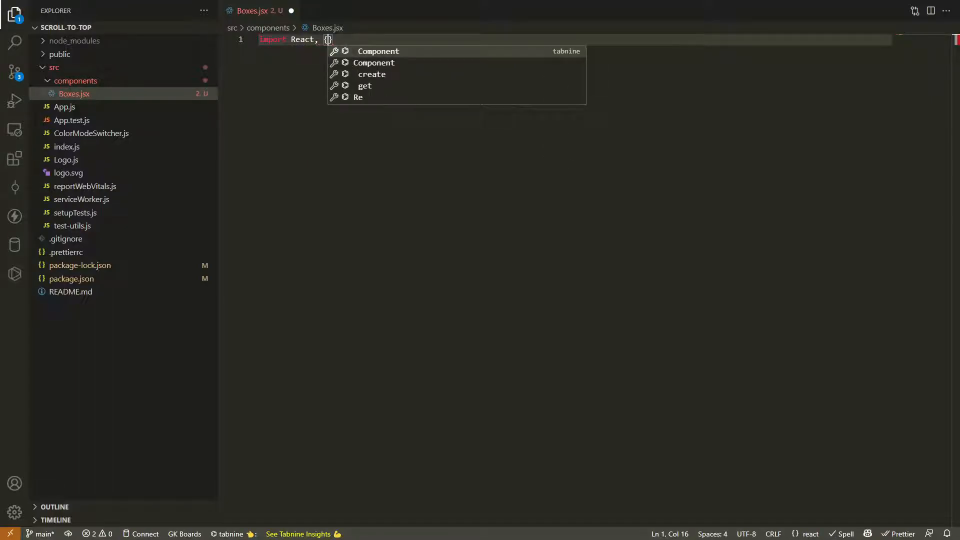
pyautogui.write('useState, use')
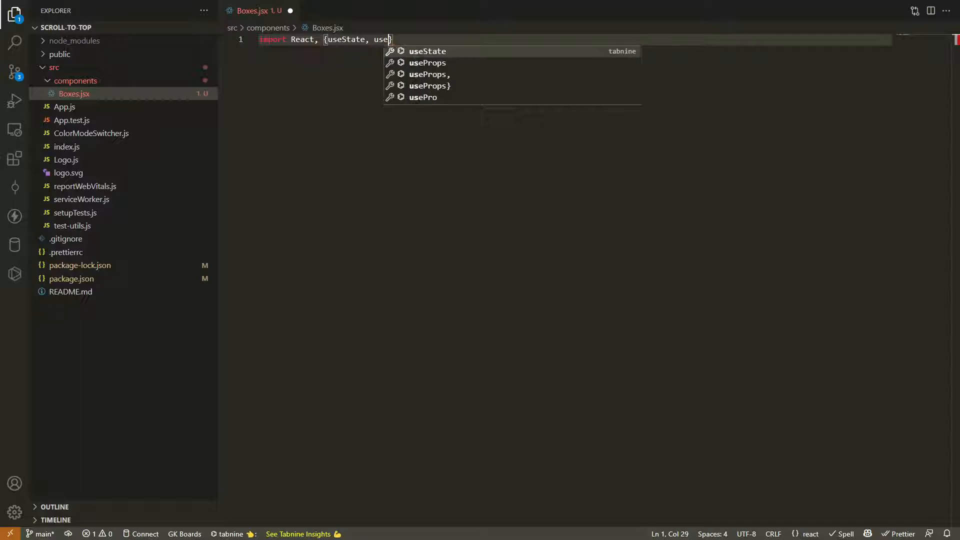
pyautogui.write('Effect')
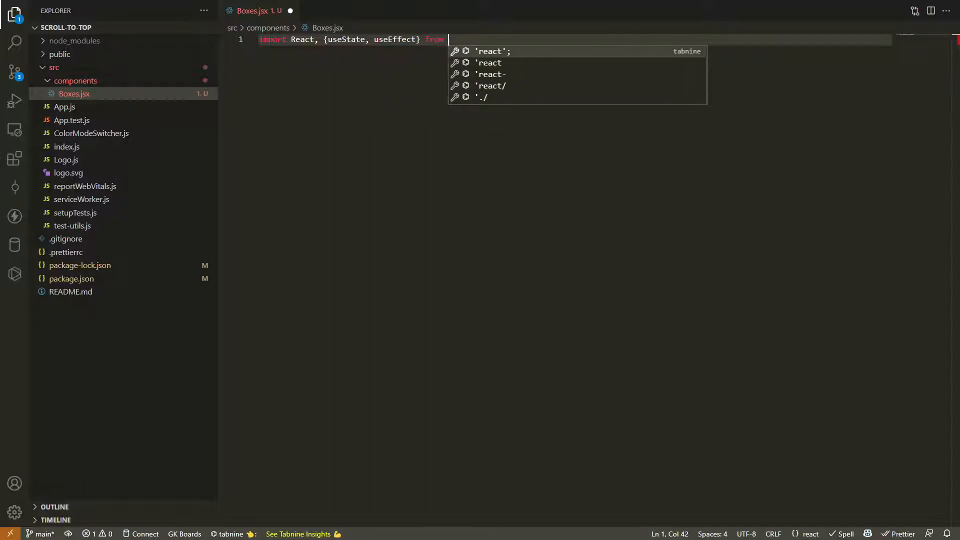
pyautogui.write("'react';")
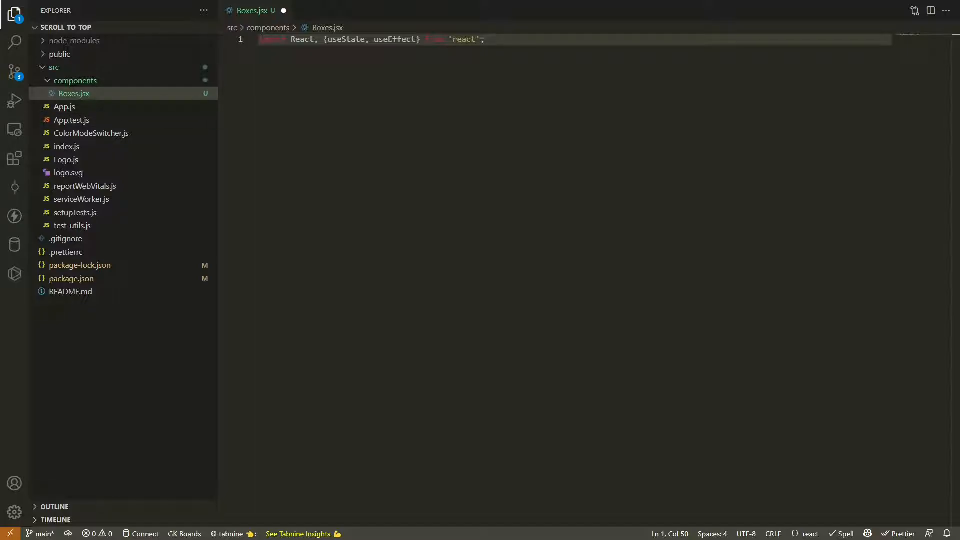
pyautogui.write("import { Flex, Box } from '@chakra-ui/react';")
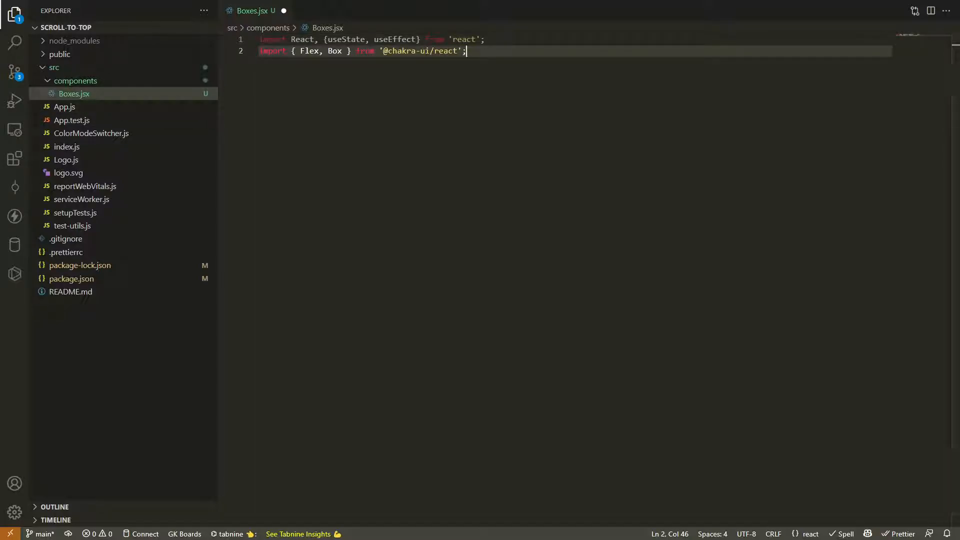
# Add a makeBoxes helper and a mount-only useEffect calling setBoxes(makeBoxes(100)).
pyautogui.press('enter')
pyautogui.write('const [boxes, setBoxes] = useState([]);')
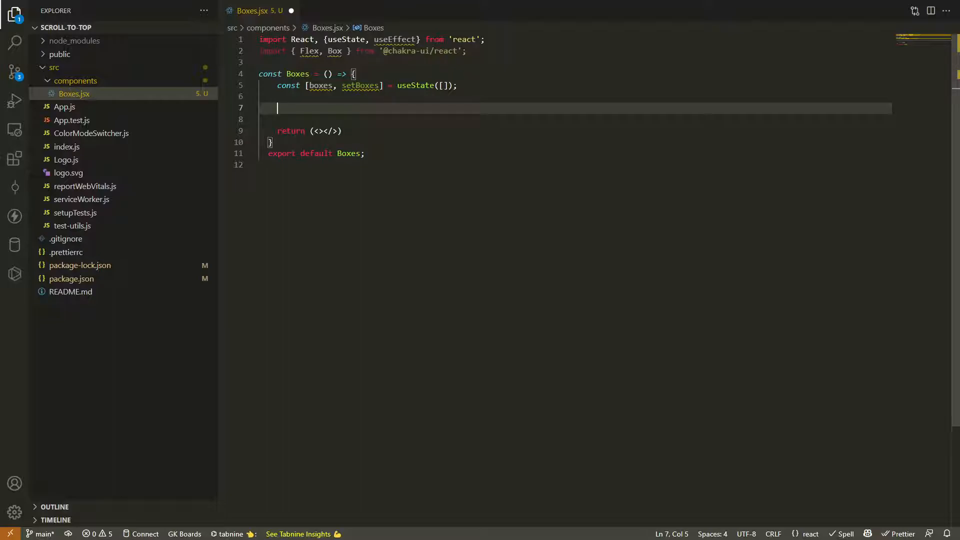
pyautogui.write('const makeBoxes = howMany => {')
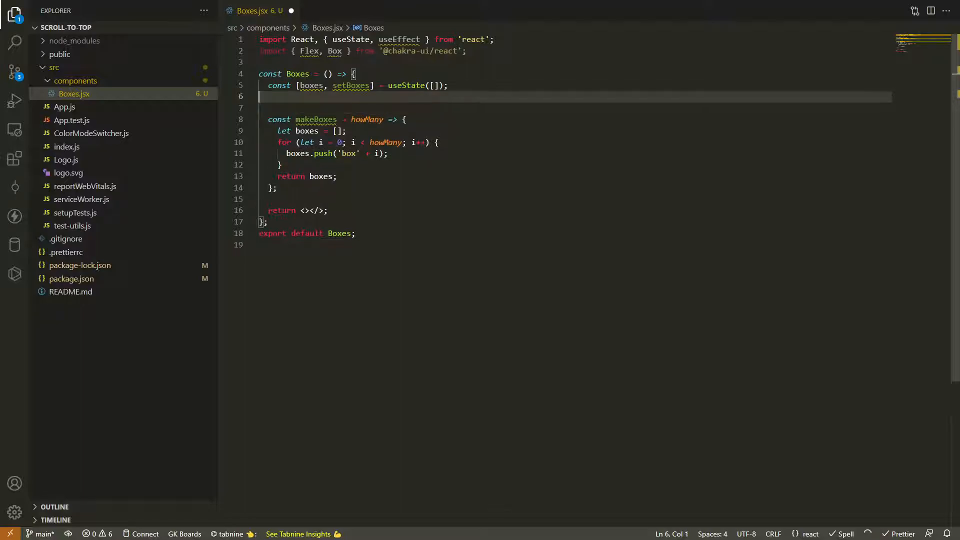
pyautogui.press('Tab')
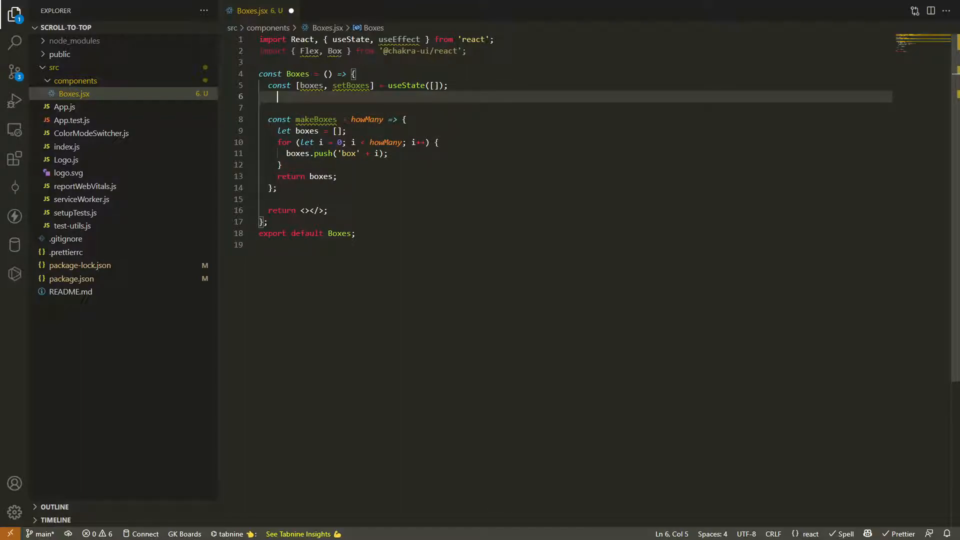
pyautogui.write('useEffect(() => {')
pyautogui.write('setBoxes(makeBoxes(100));')
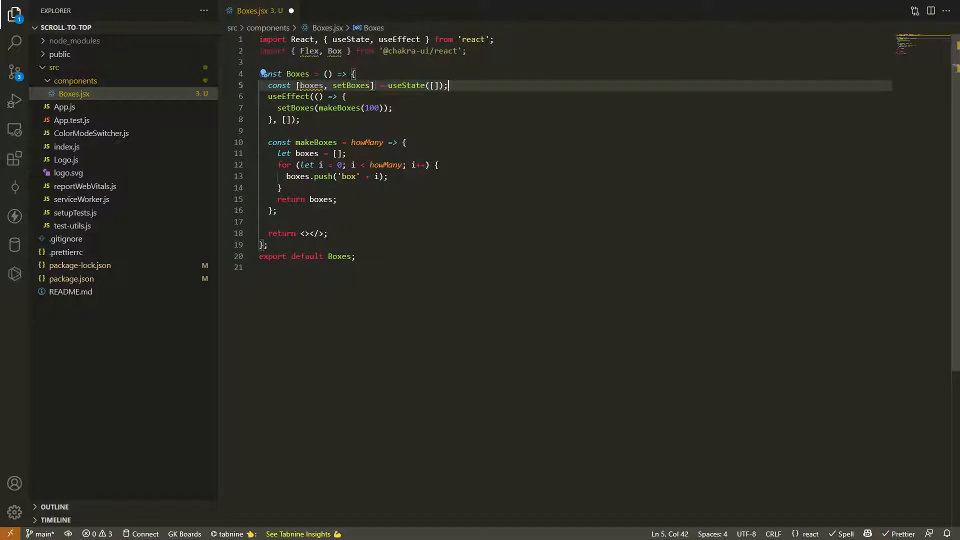
pyautogui.press('Enter')
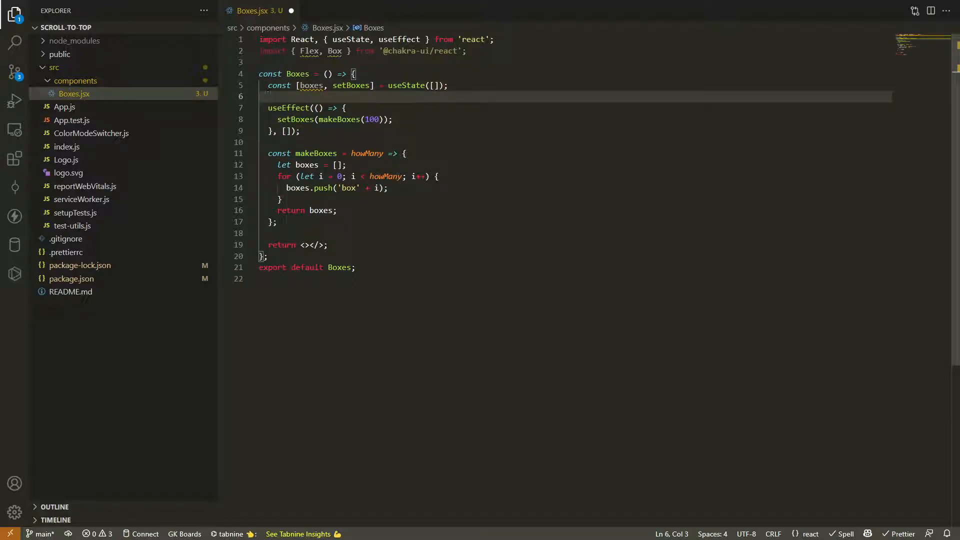
pyautogui.click(392, 119)
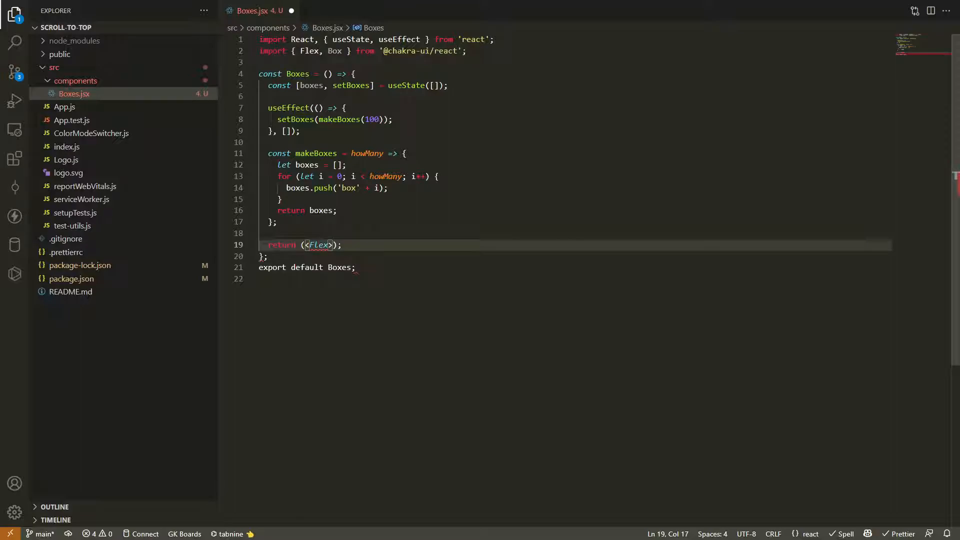
# Return a Flex with row wrap, gap 4, centred, mapping boxes to gradient Box elements.
pyautogui.write('<')
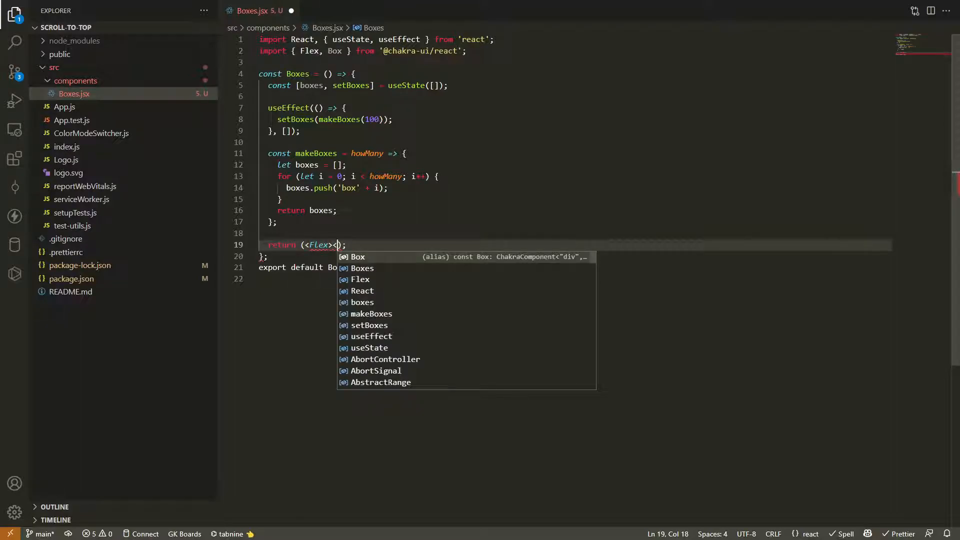
pyautogui.write('</Flex>')
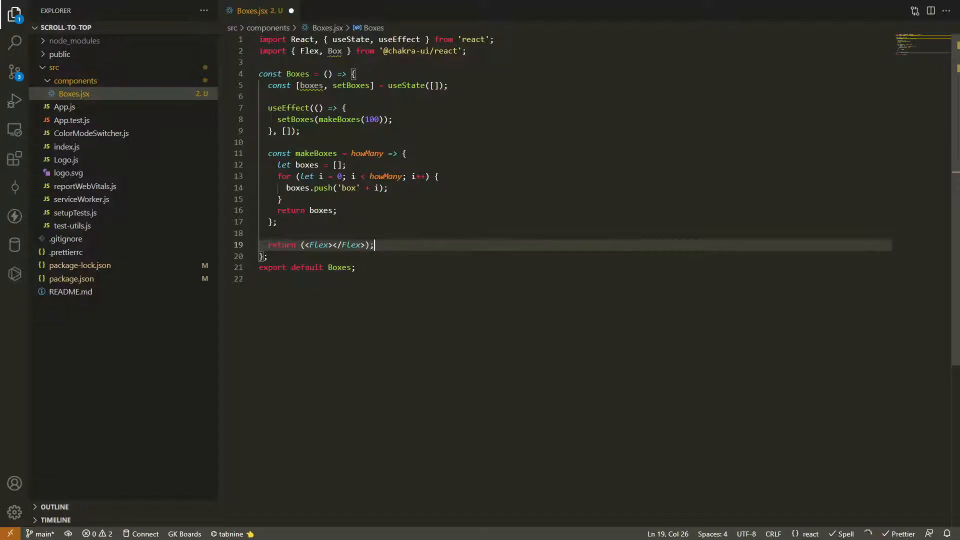
pyautogui.press('Enter')
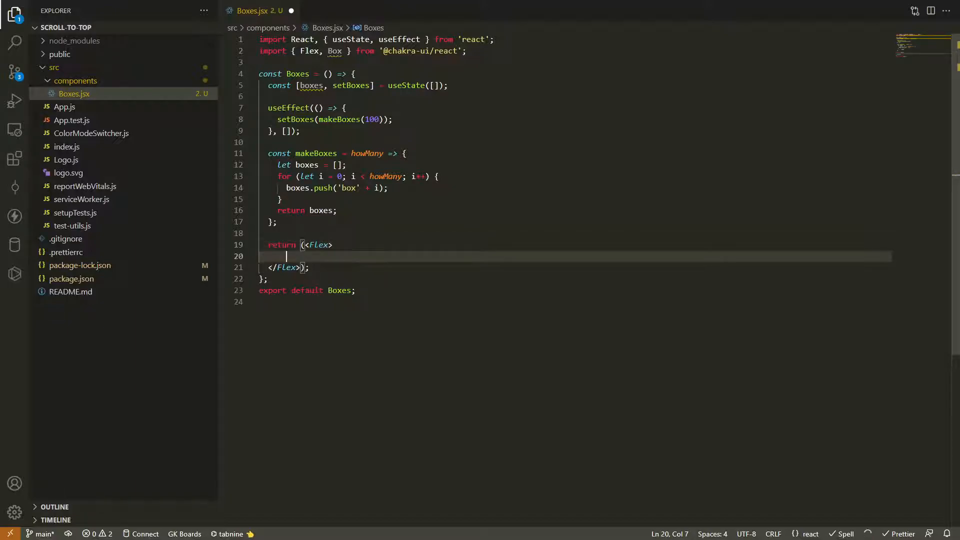
pyautogui.write('{boxes.map(box => <Box key={box} w={[1, 1 / 2, 1 / 3, 1 / 4]} h={[1, 1 / 2, 1 / 3, 1 / 4]} bg="tomato" />)}')
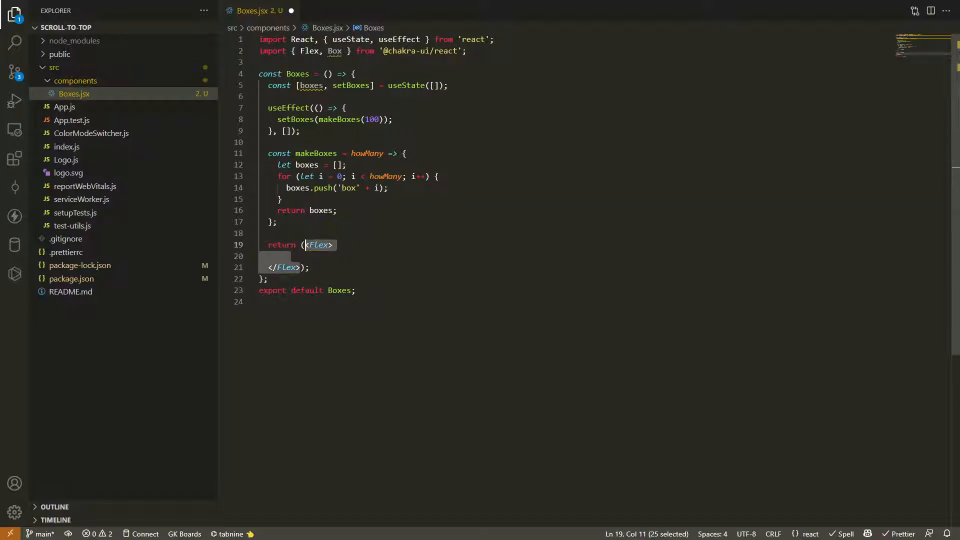
pyautogui.write('flexFlow="row wrap" gap={4} justifyContent="center">')
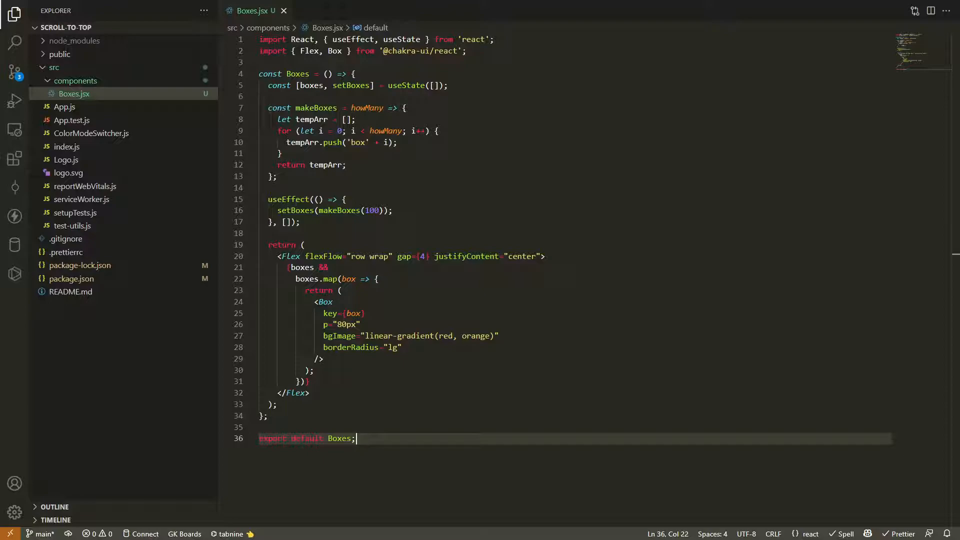
# Add a new ScrollToTop.jsx file inside the components folder.
pyautogui.click(77, 80)
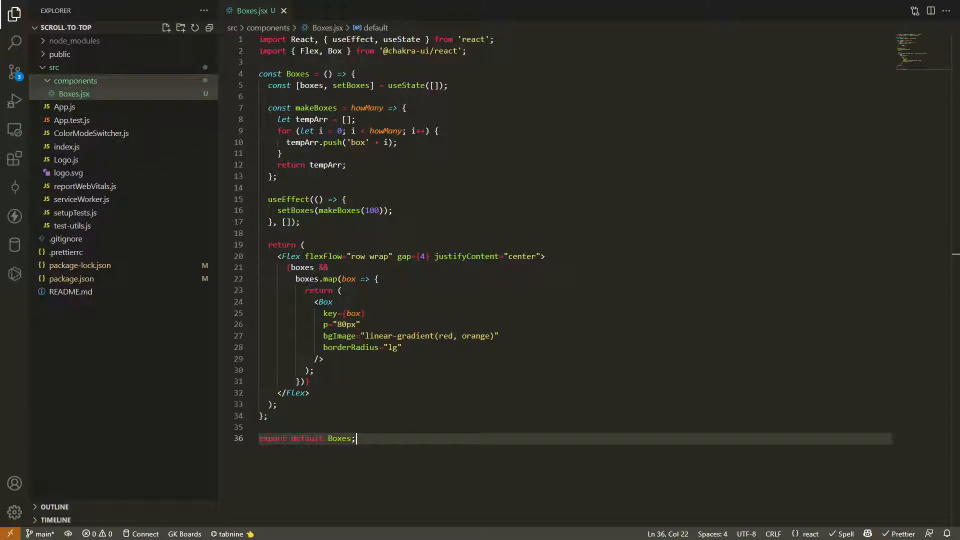
pyautogui.rightClick(76, 80)
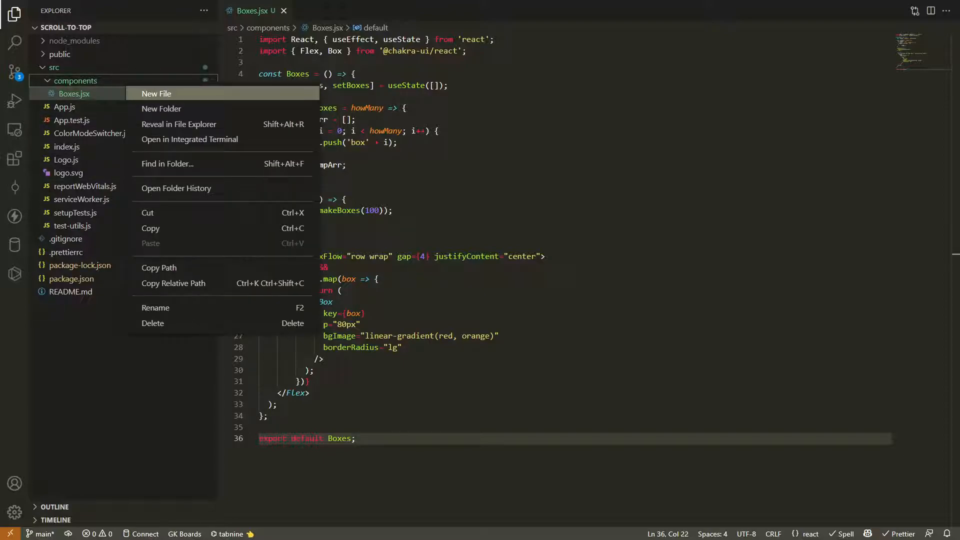
pyautogui.click(157, 93)
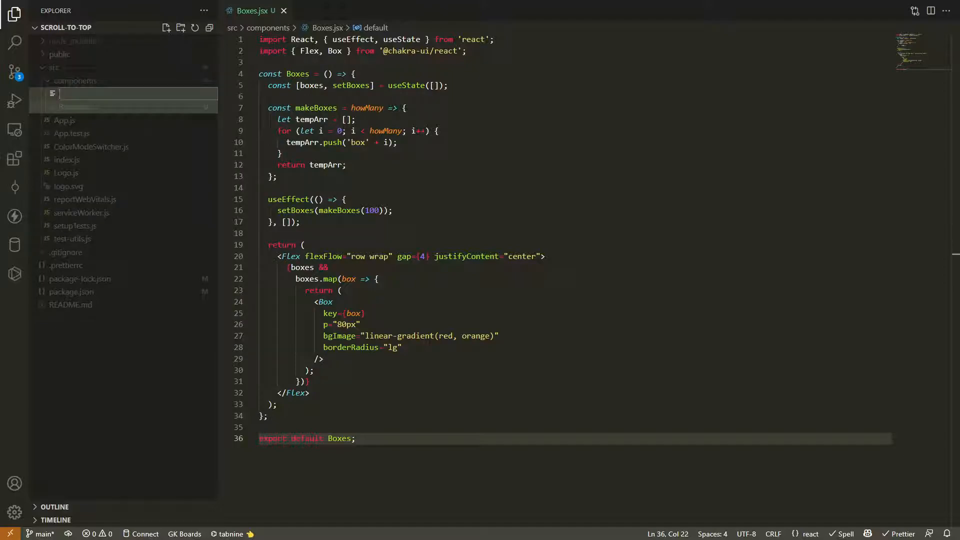
pyautogui.write('ScrollToTop.jsx')
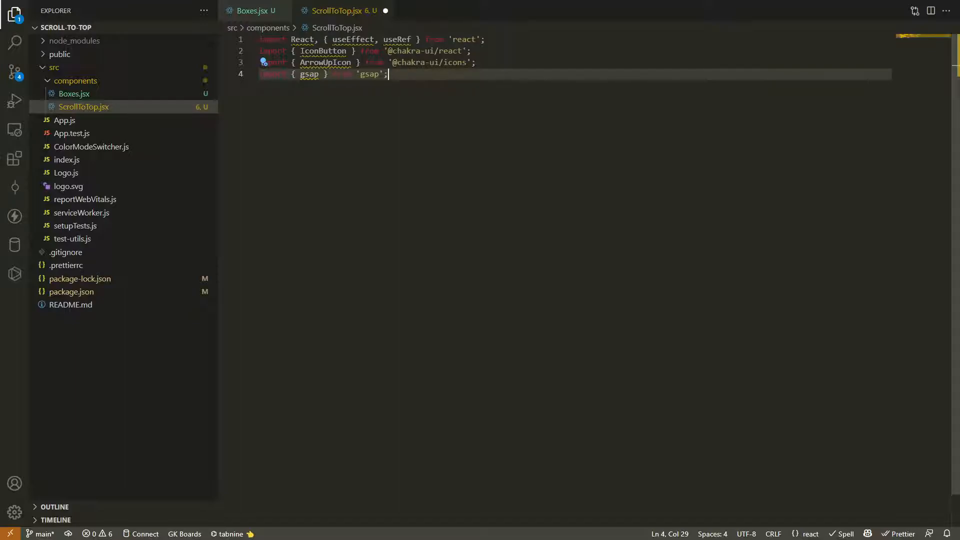
# Import gsap, then add isVisible state, a scrollButton ref, and handleScroll for scrollY > 100.
pyautogui.press('Enter')
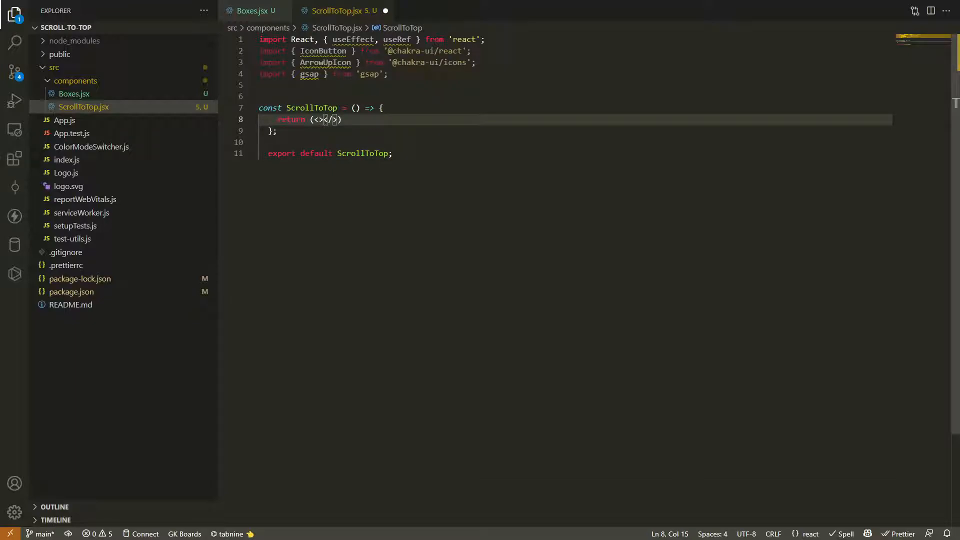
pyautogui.moveTo(325, 62)
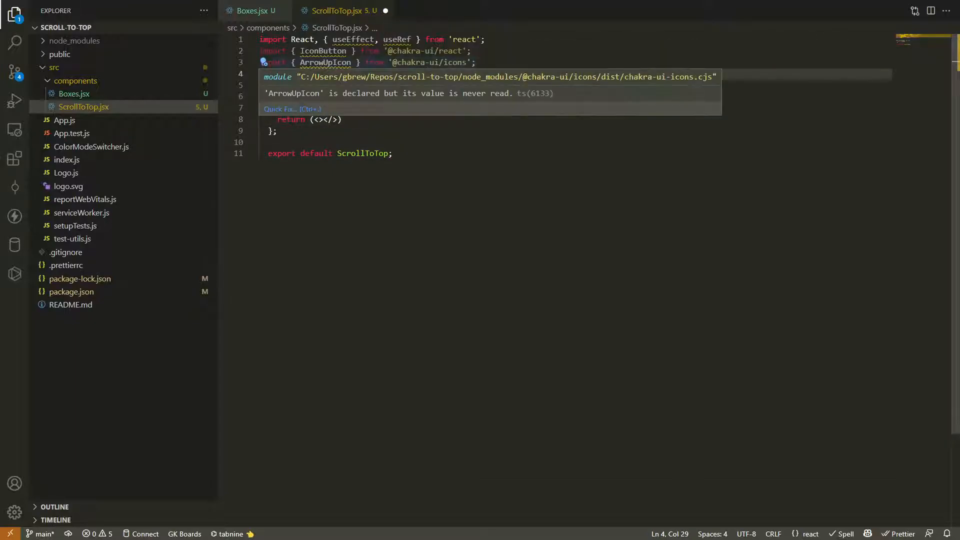
pyautogui.write("import { gsap } from 'gsap';")
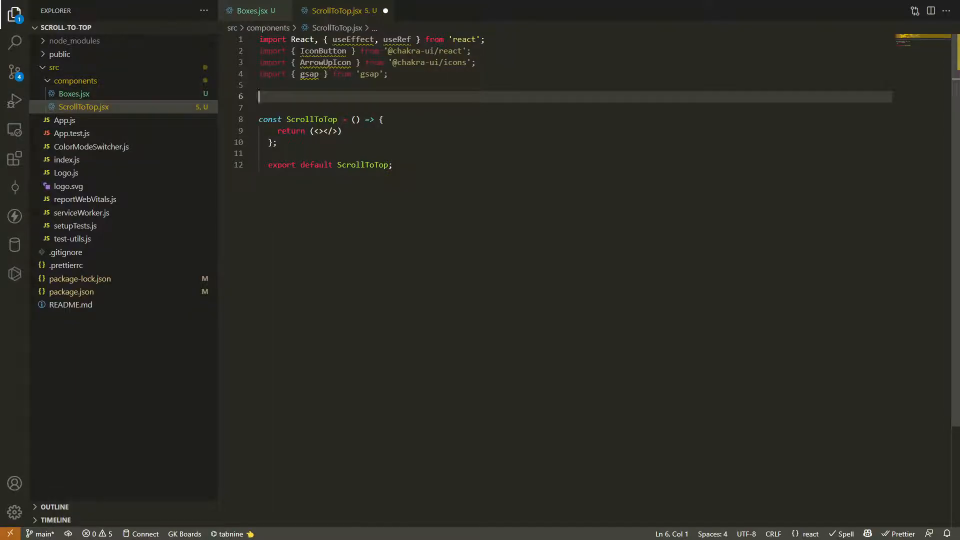
pyautogui.click(381, 120)
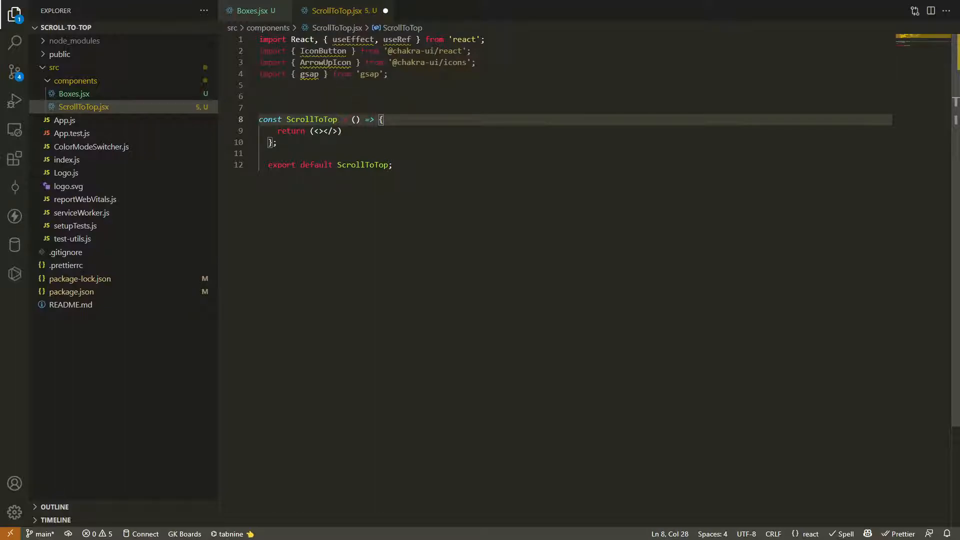
pyautogui.write('const [isVisible, setIsVisible] = React.useState(false);')
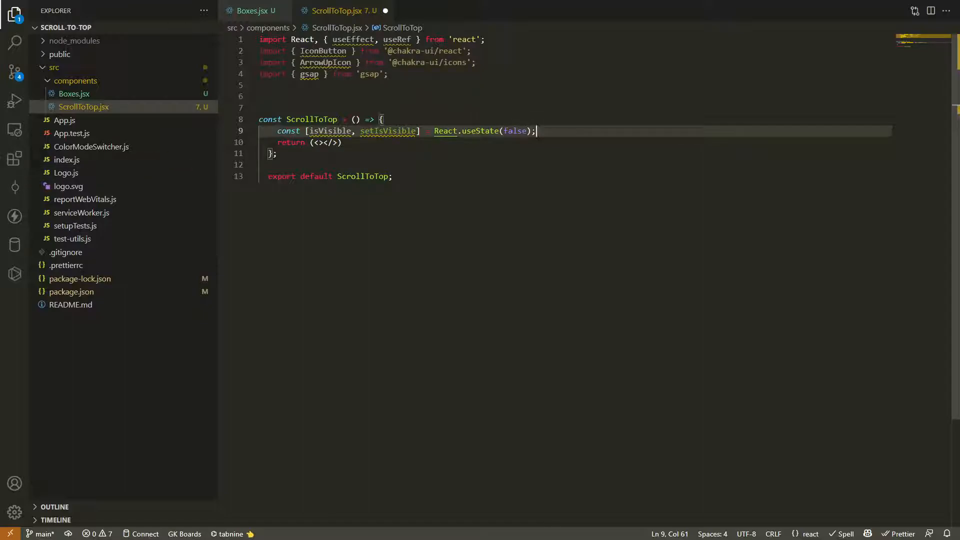
pyautogui.write('const scrollButton = useRef();')
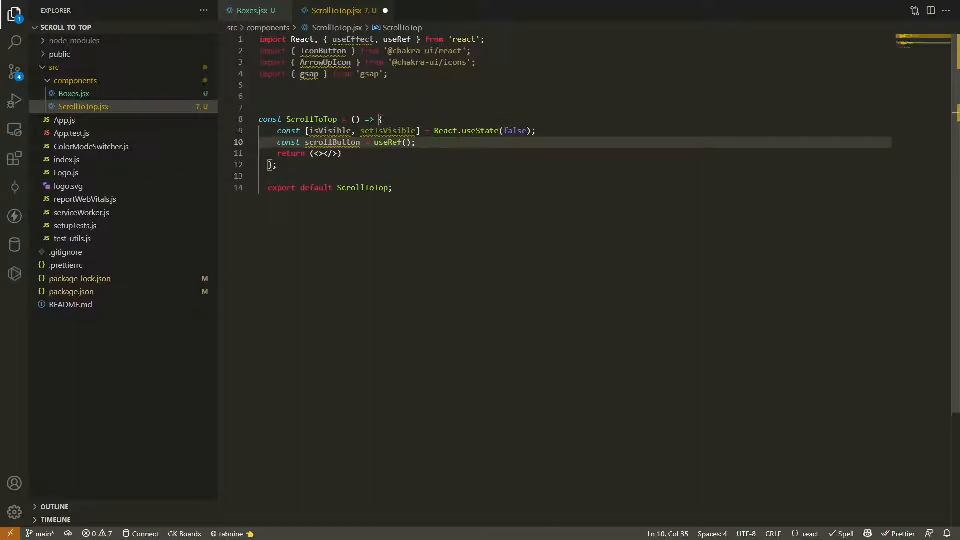
pyautogui.press('Enter')
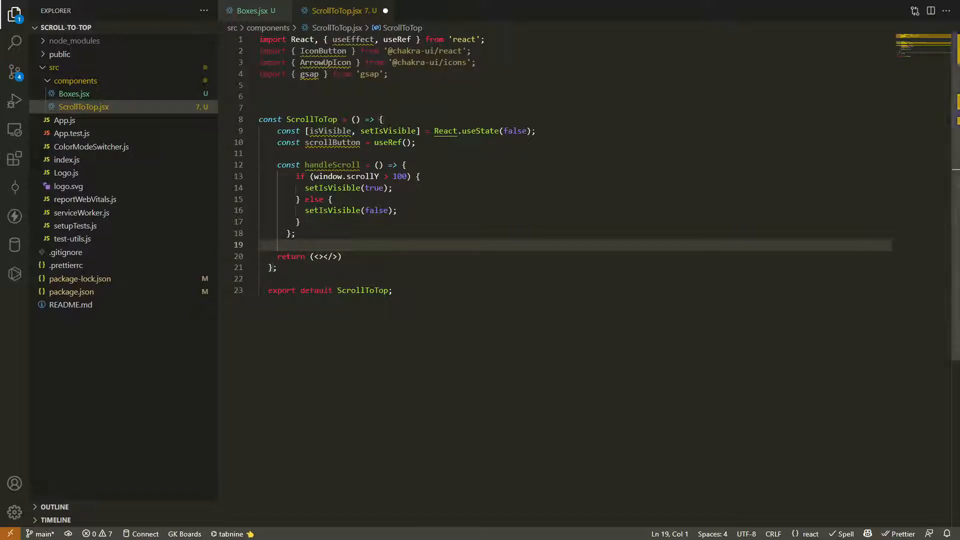
pyautogui.click(297, 234)
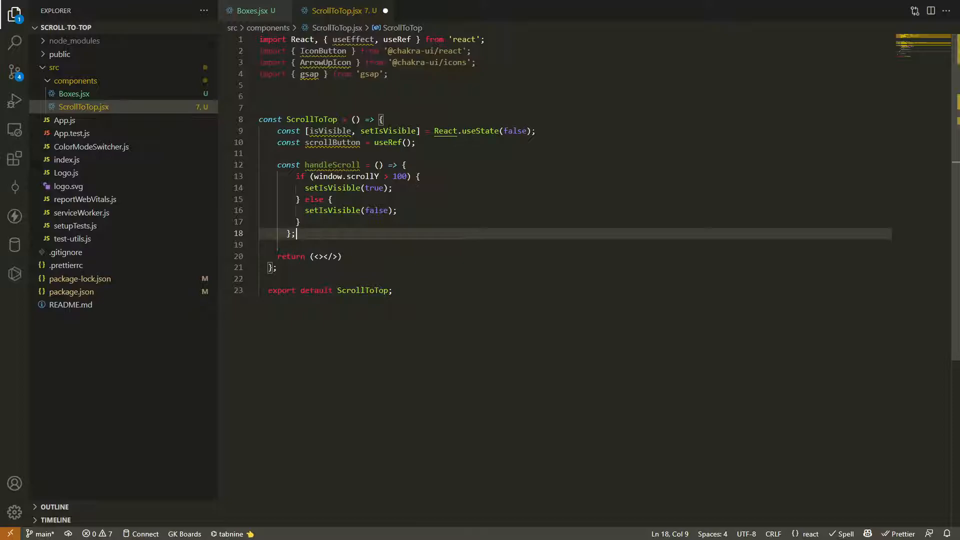
# Write a useEffect adding and removing the 'scroll' listener, below the smooth-scroll handleClick.
pyautogui.write('useEffect(() => {')
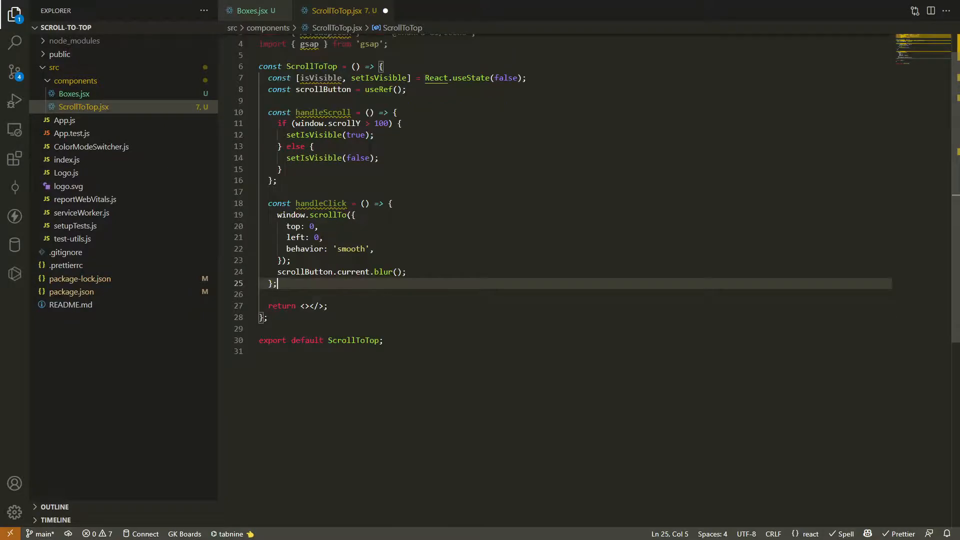
pyautogui.scroll(-3)
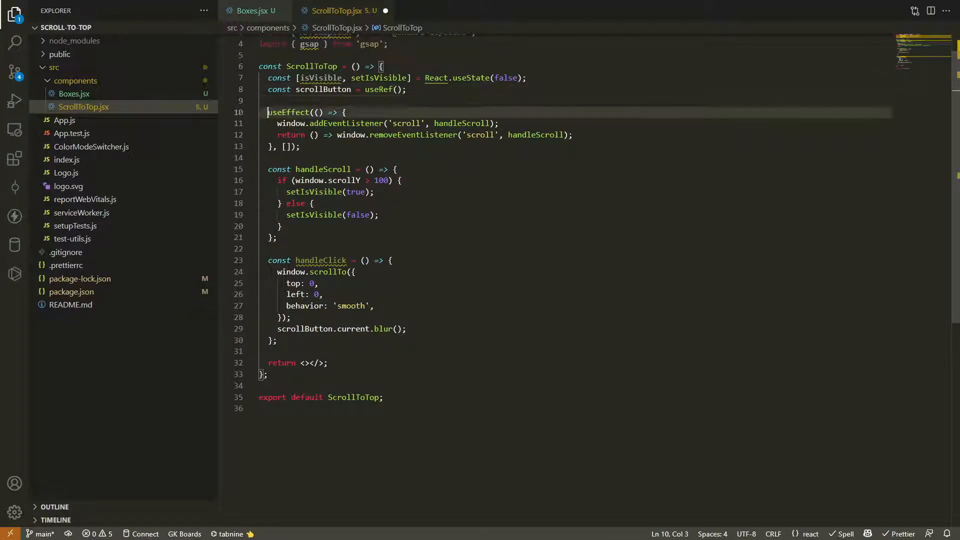
# Add a gsap useEffect on isVisible fading the button to opacity 1/zIndex 100 or 0/-1.
pyautogui.click(300, 147)
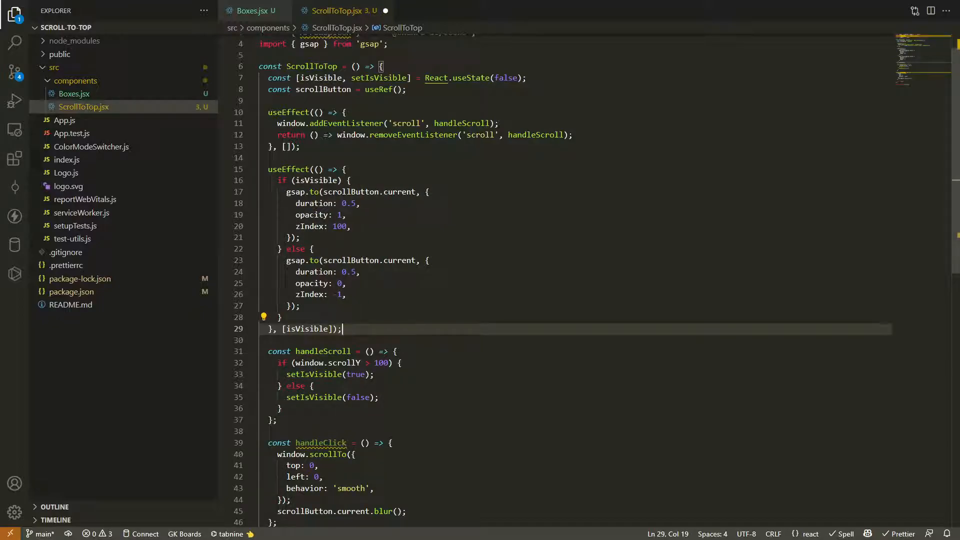
pyautogui.moveTo(379, 192)
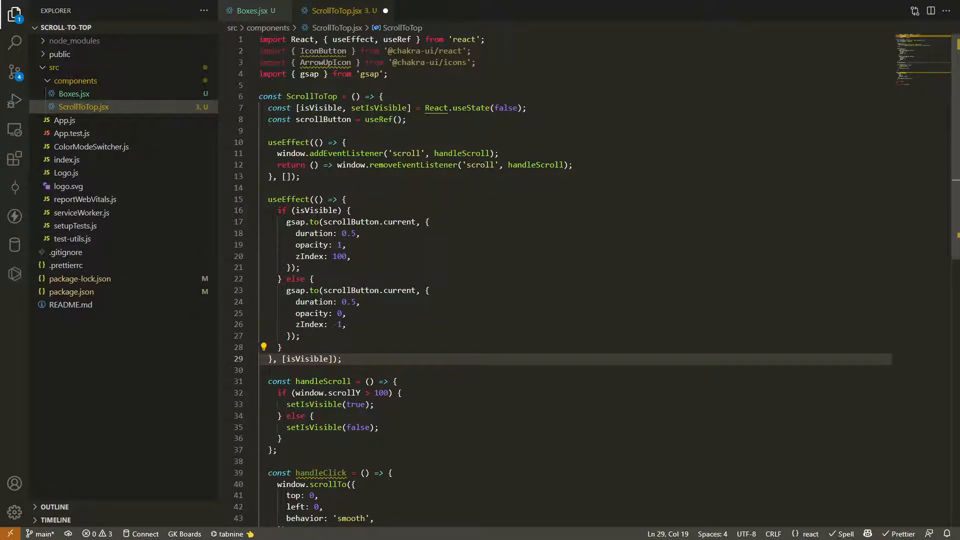
# Return a fixed purple outline ArrowUpIcon IconButton at bottom/right 4rem, hidden initially, and save.
pyautogui.scroll(-3)
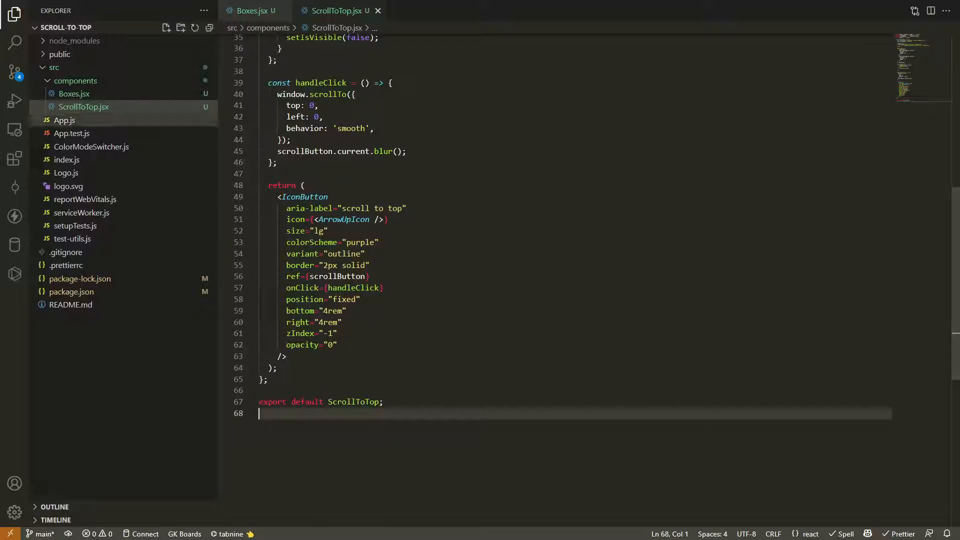
# In App.js, import Boxes and ScrollToTop and render both before </ChakraProvider>.
pyautogui.click(64, 120)
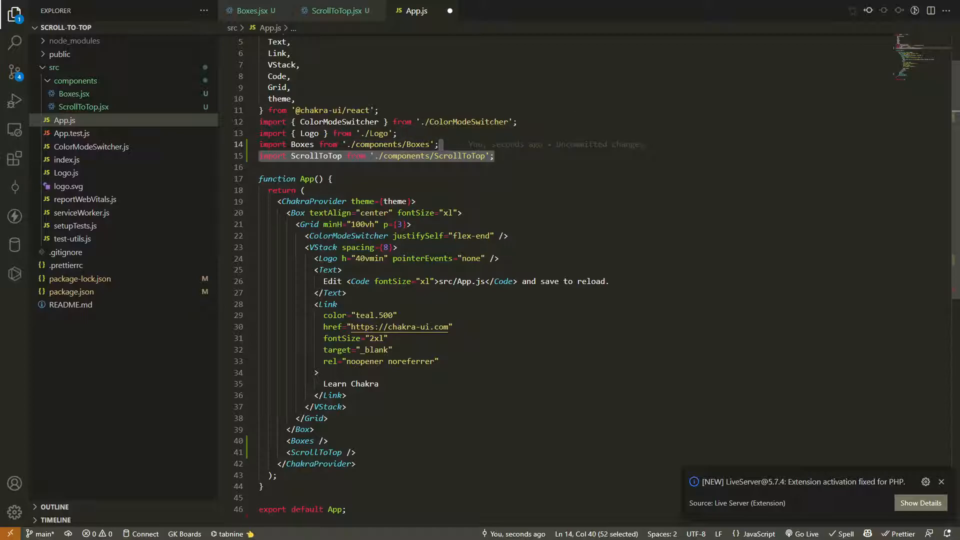
pyautogui.scroll(-3)
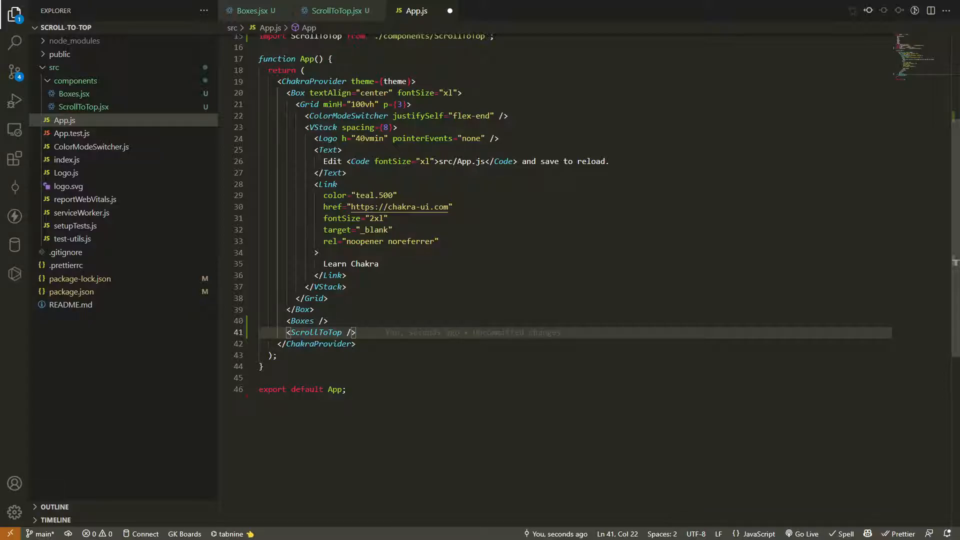
pyautogui.scroll(3)
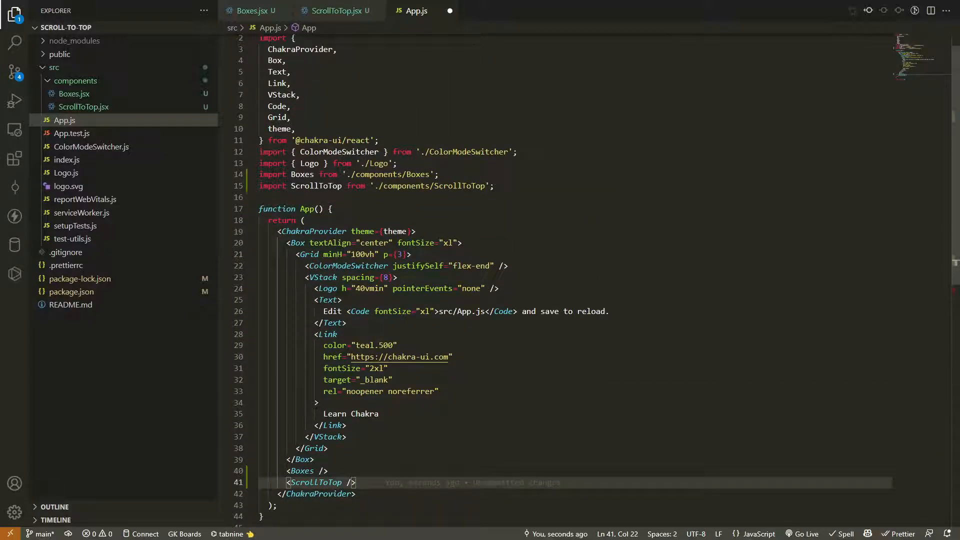